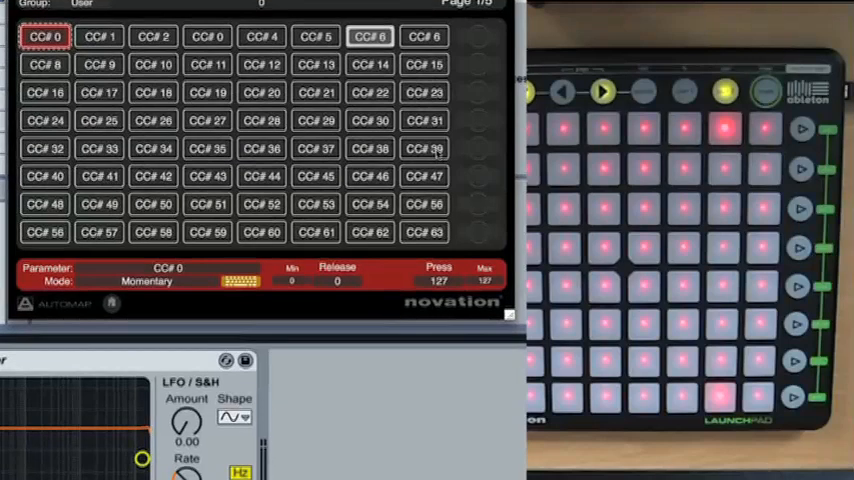
# Step: Inspect the CC 39 toggle pad, then select the first CC 39 stepping pad
pyautogui.click(424, 148)
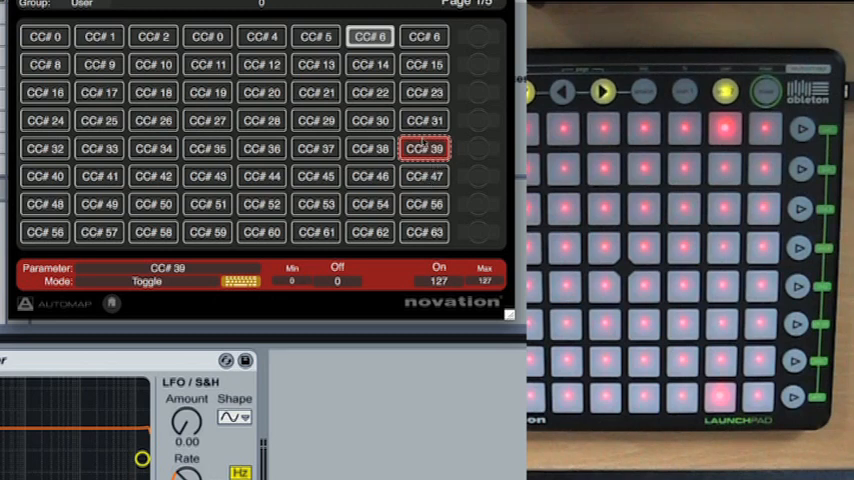
pyautogui.click(424, 176)
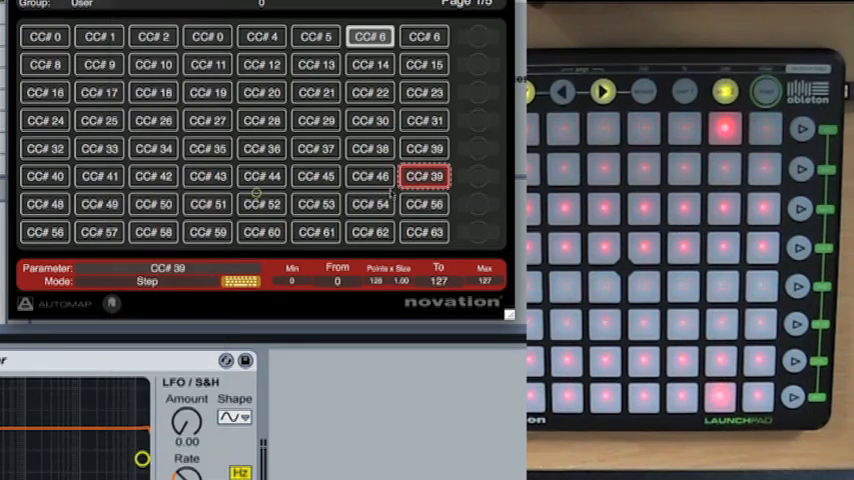
pyautogui.click(160, 268)
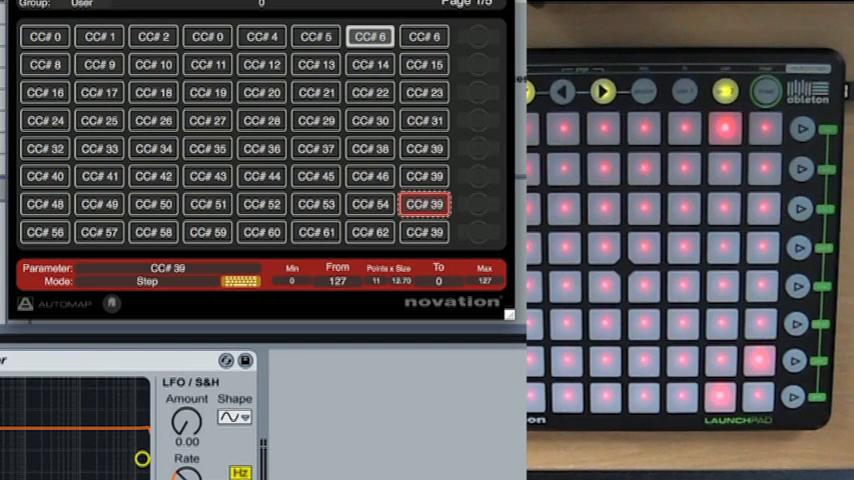
# Step: Set the step-down pad's start value so it runs from 127 to 0
pyautogui.click(337, 281)
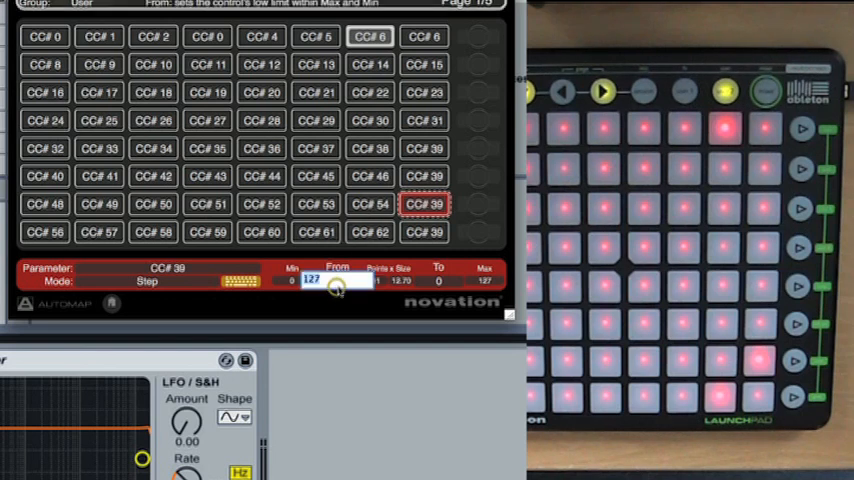
pyautogui.click(440, 281)
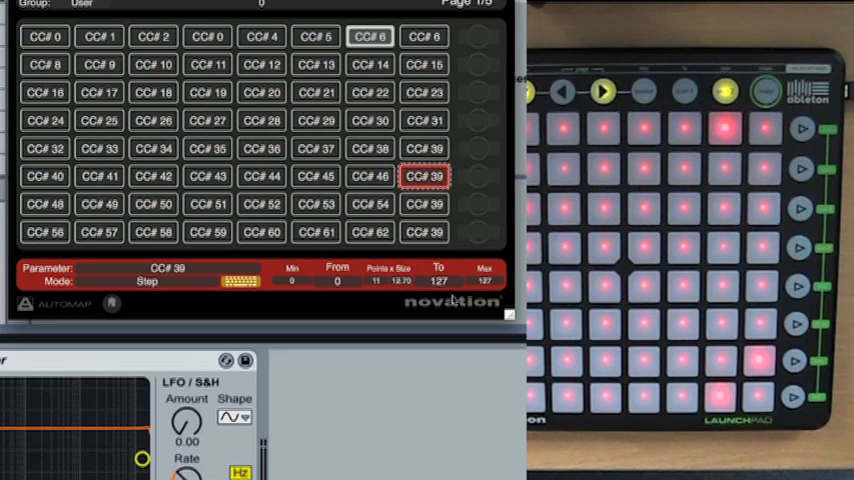
# Step: Switch the CC 39 toggle pad to Step mode starting From 127
pyautogui.click(425, 148)
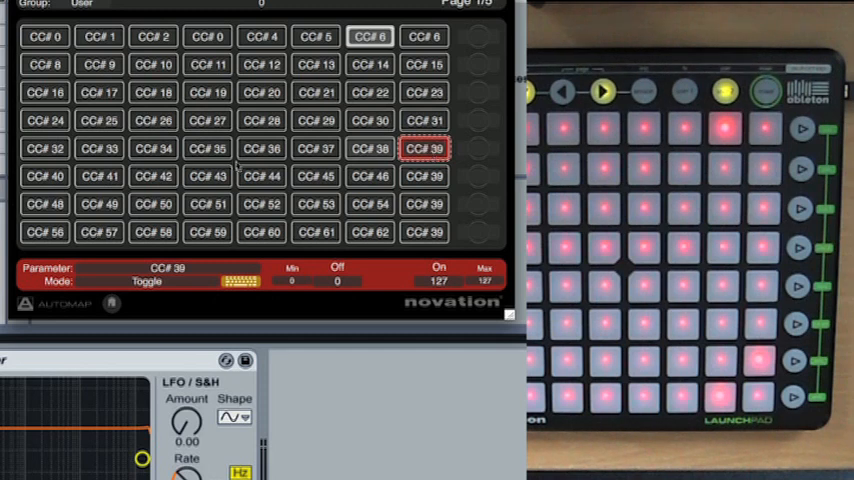
pyautogui.click(147, 281)
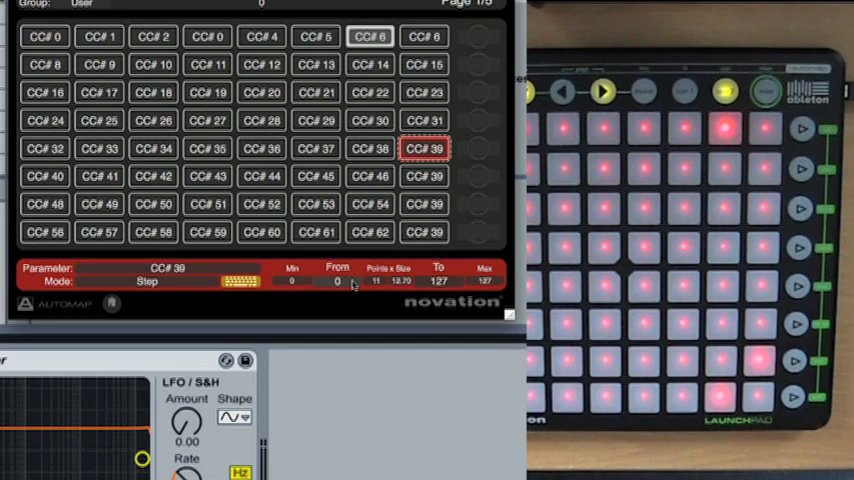
pyautogui.click(337, 281)
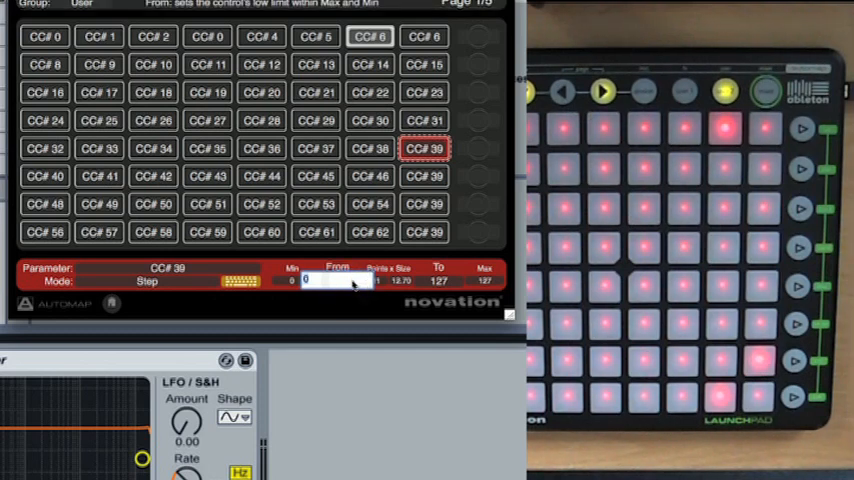
pyautogui.write('127')
pyautogui.click(438, 281)
pyautogui.write('0')
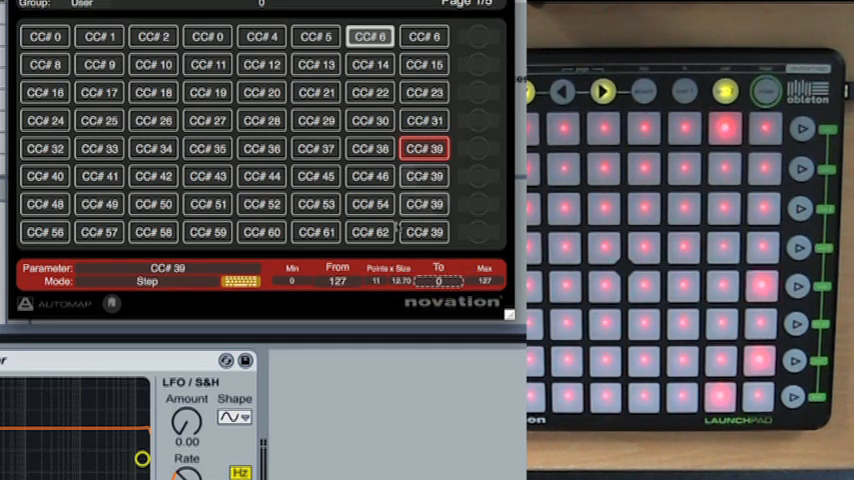
# Step: Set that pad's step size to 11 for finer steps
pyautogui.click(382, 278)
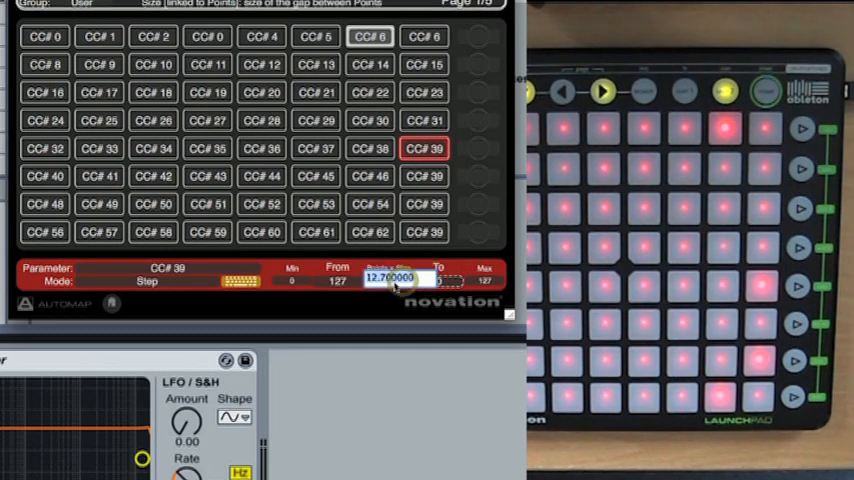
pyautogui.write('11')
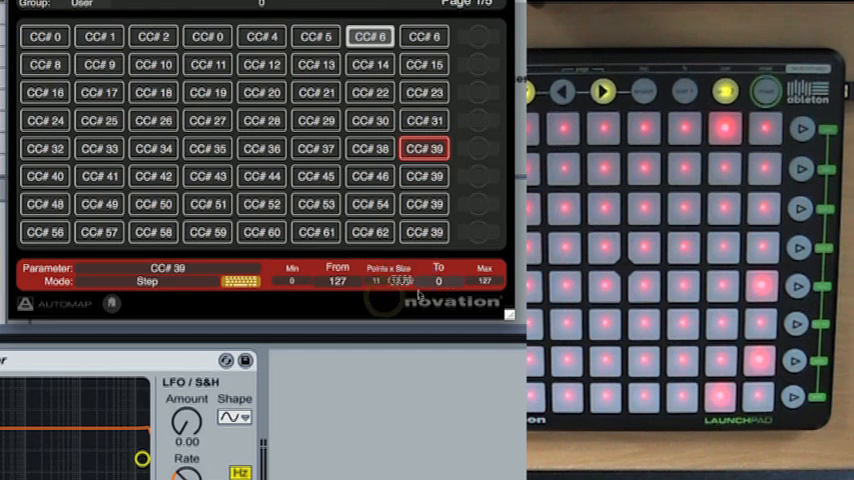
pyautogui.click(375, 280)
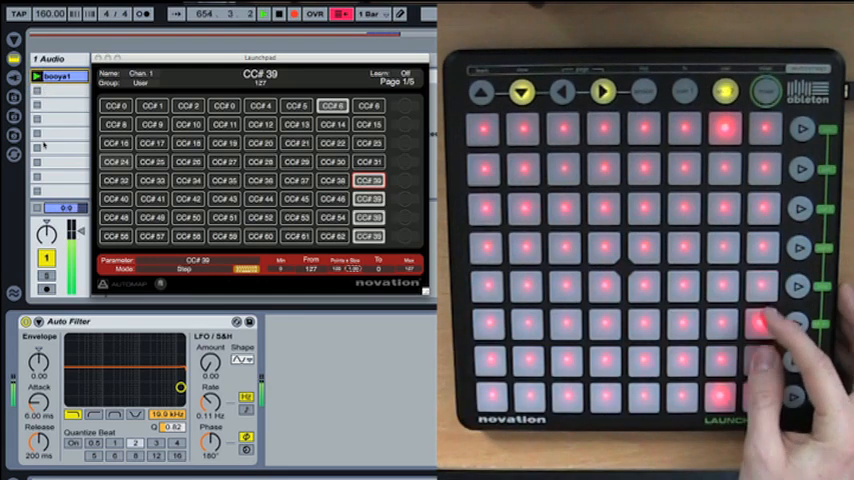
# Step: Trigger a CC 39 pad, dropping Auto Filter frequency from 10.0 kHz to 1.38 kHz
pyautogui.click(762, 320)
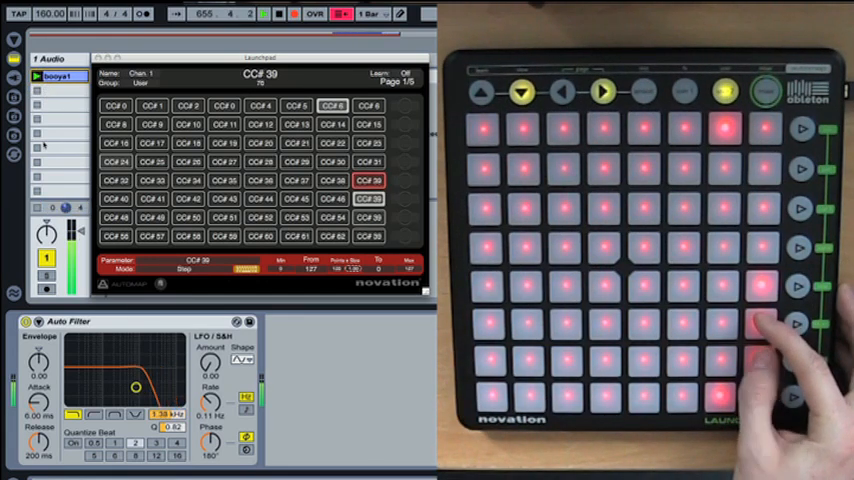